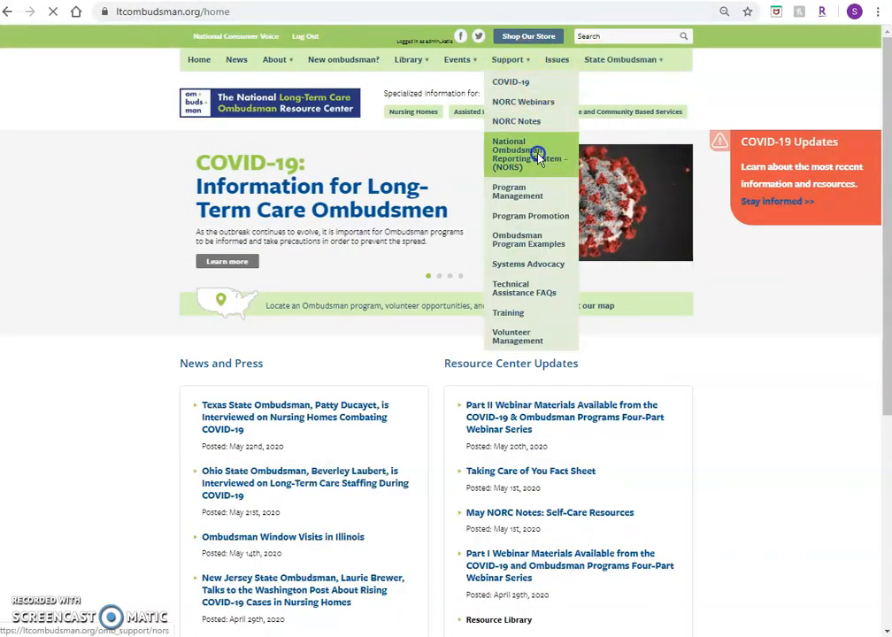
Step: Go from Support to the NORS page, then to NORS Training in the sidebar
{"action": "left_click", "coordinate": [517, 150]}
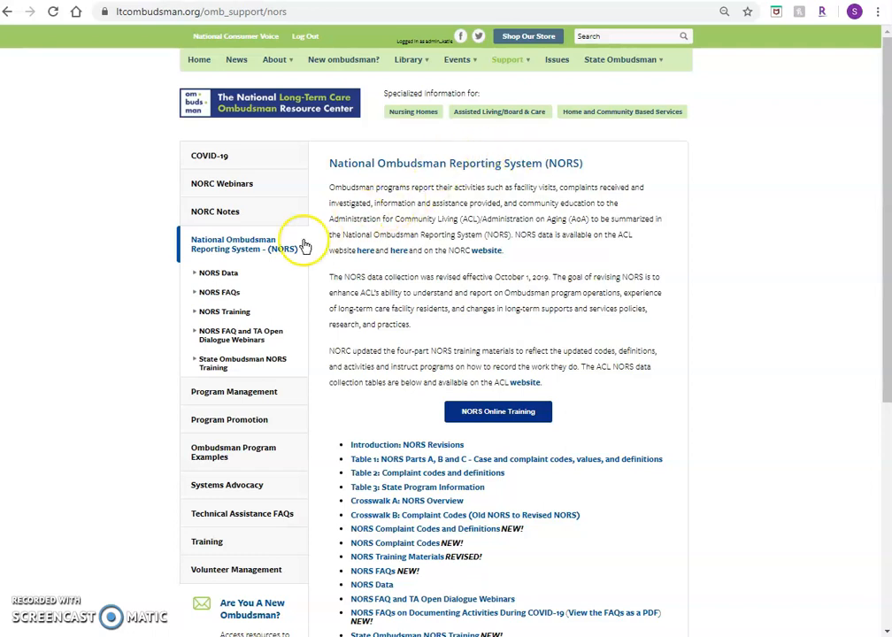
{"action": "left_click", "coordinate": [225, 312]}
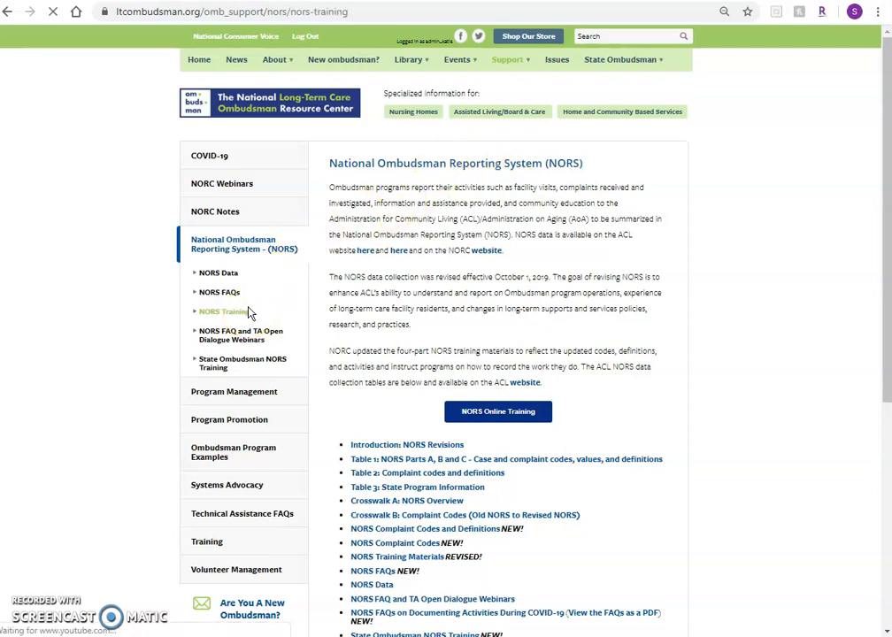
{"action": "left_click", "coordinate": [223, 312]}
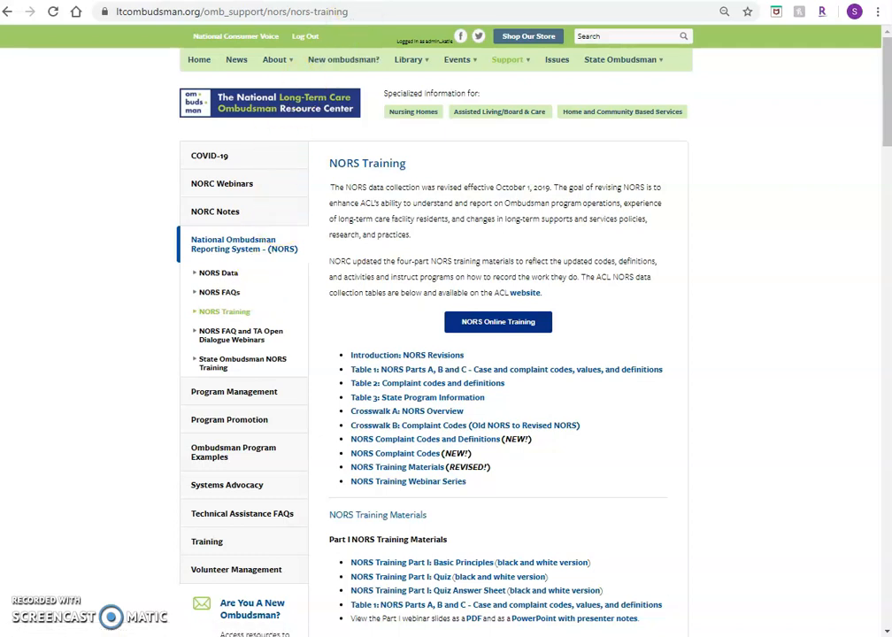
Step: Launch NORS Online Training and scroll down to the Getting started section
{"action": "left_click", "coordinate": [498, 321]}
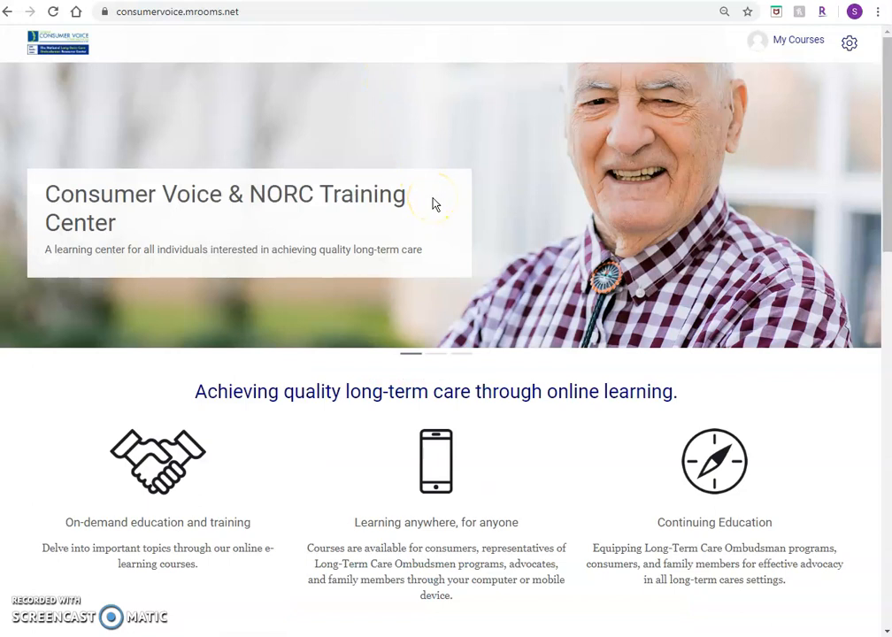
{"action": "mouse_move", "coordinate": [450, 219]}
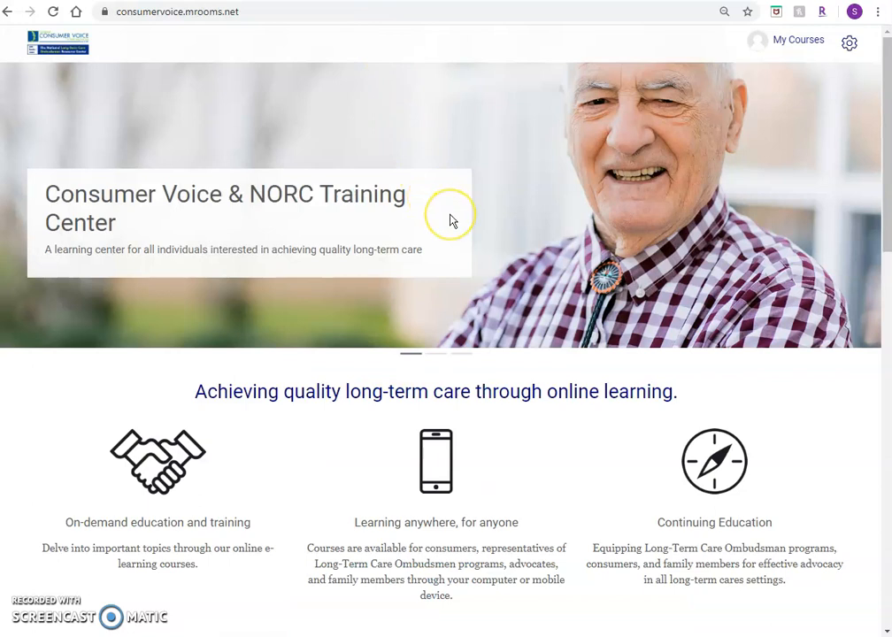
{"action": "scroll", "scroll_direction": "down", "scroll_amount": 3}
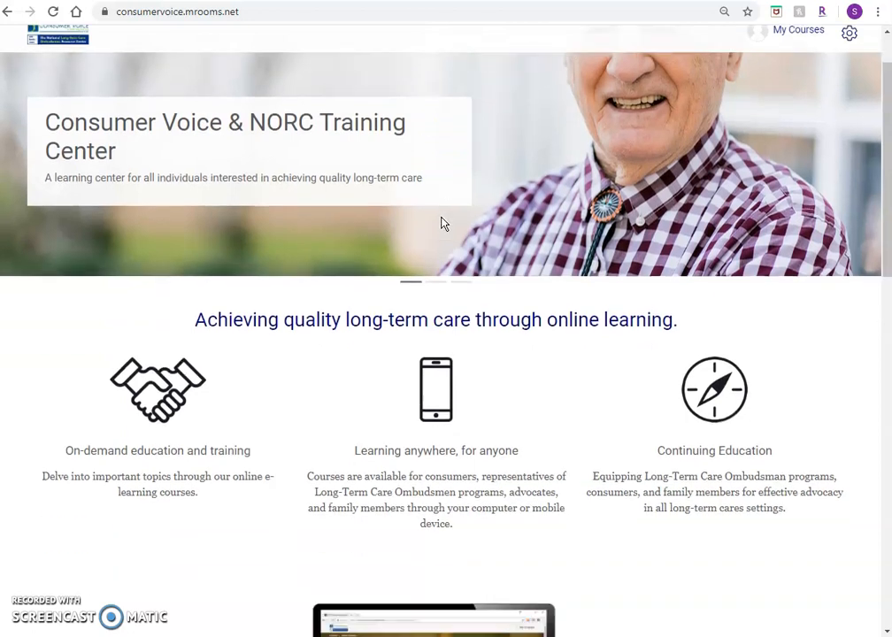
{"action": "scroll", "scroll_direction": "down", "scroll_amount": 3}
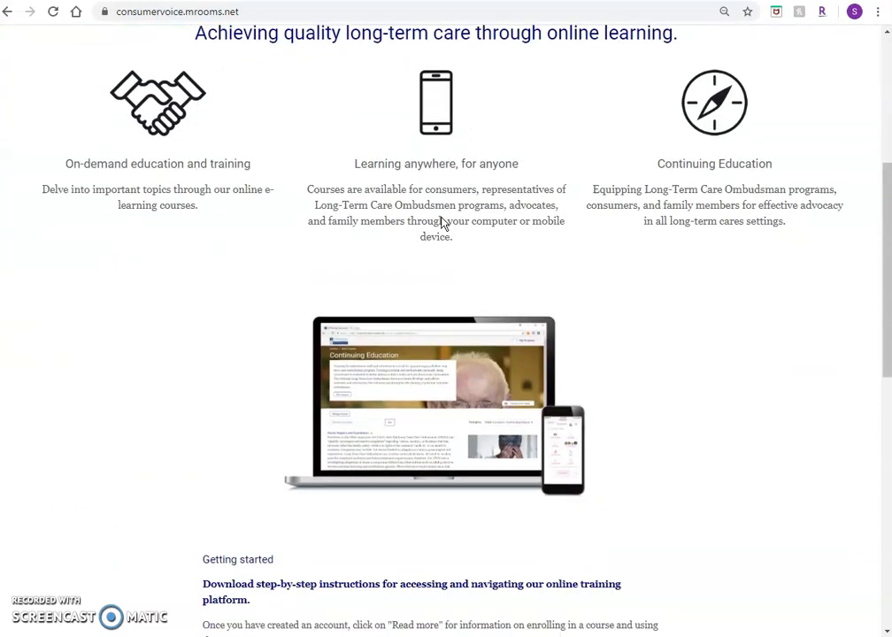
{"action": "scroll", "scroll_direction": "down", "scroll_amount": 3}
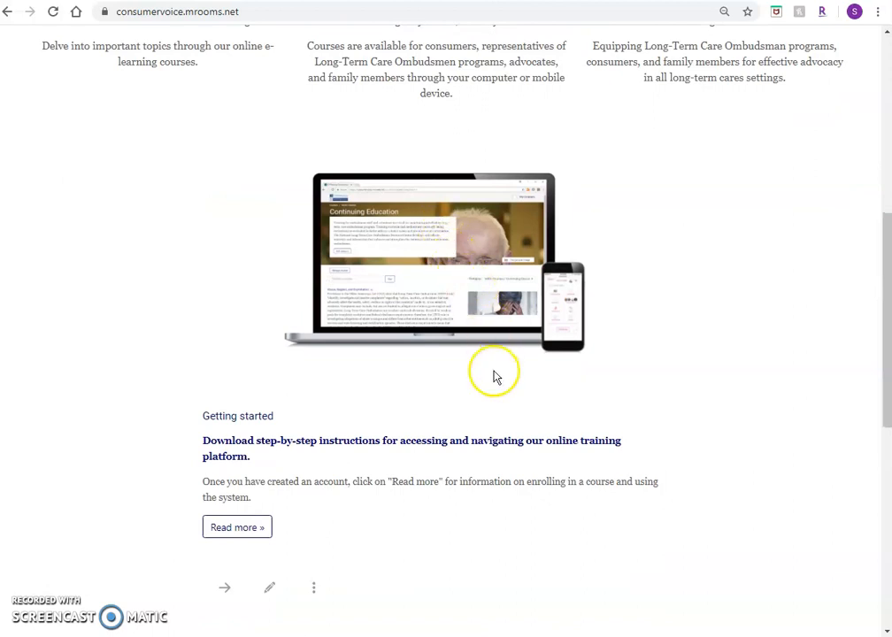
{"action": "mouse_move", "coordinate": [484, 447]}
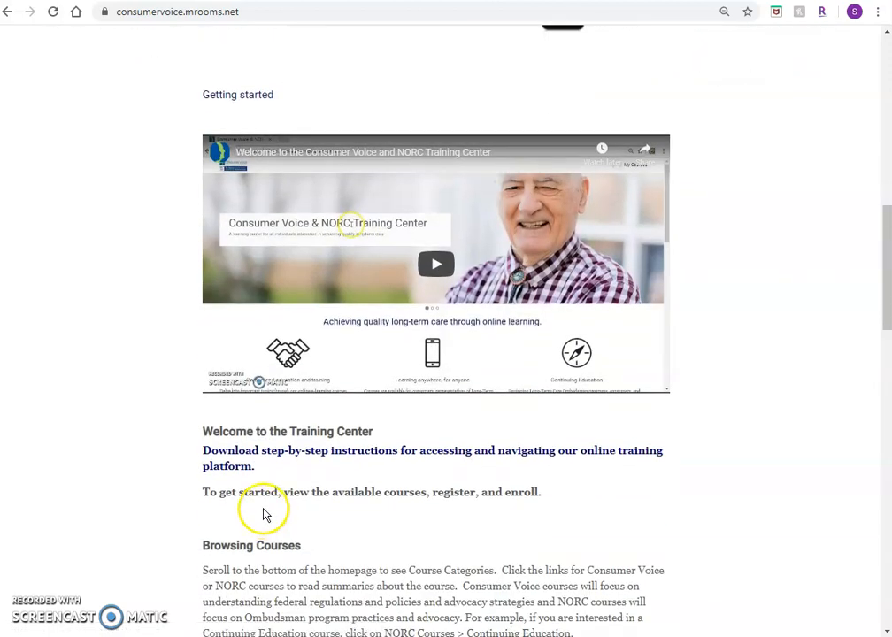
{"action": "mouse_move", "coordinate": [270, 508]}
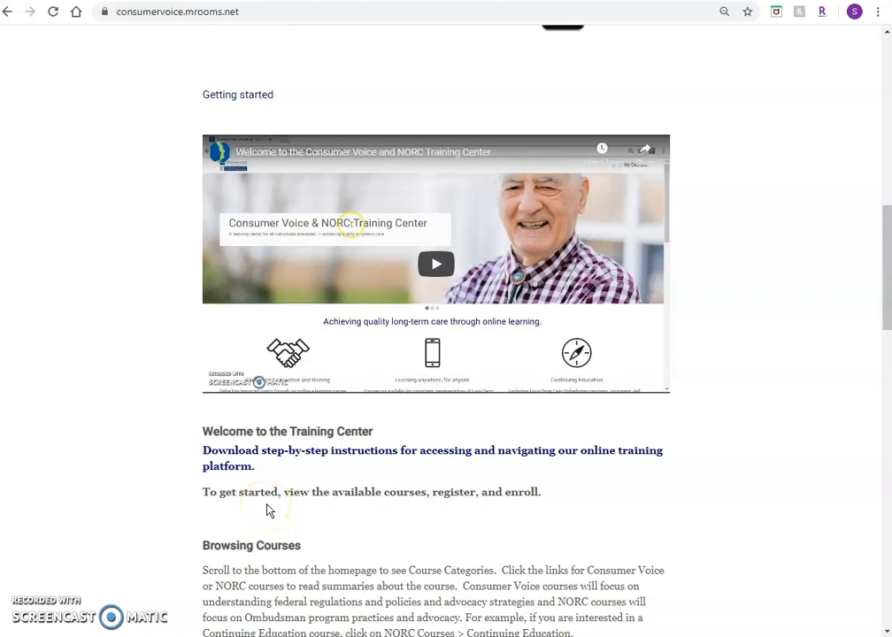
{"action": "mouse_move", "coordinate": [445, 518]}
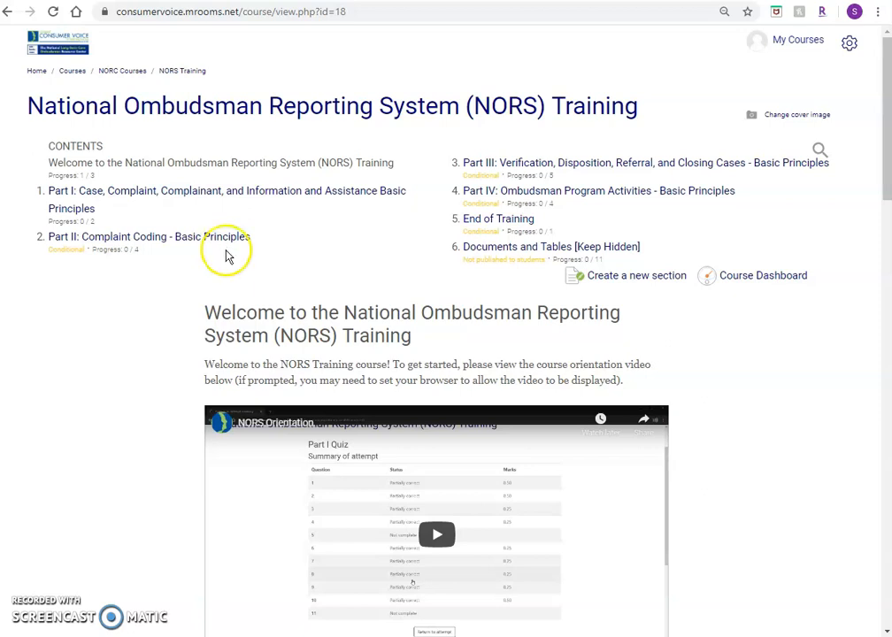
Step: Scroll through the NORS Training course contents and orientation video
{"action": "scroll", "scroll_direction": "down", "scroll_amount": 3}
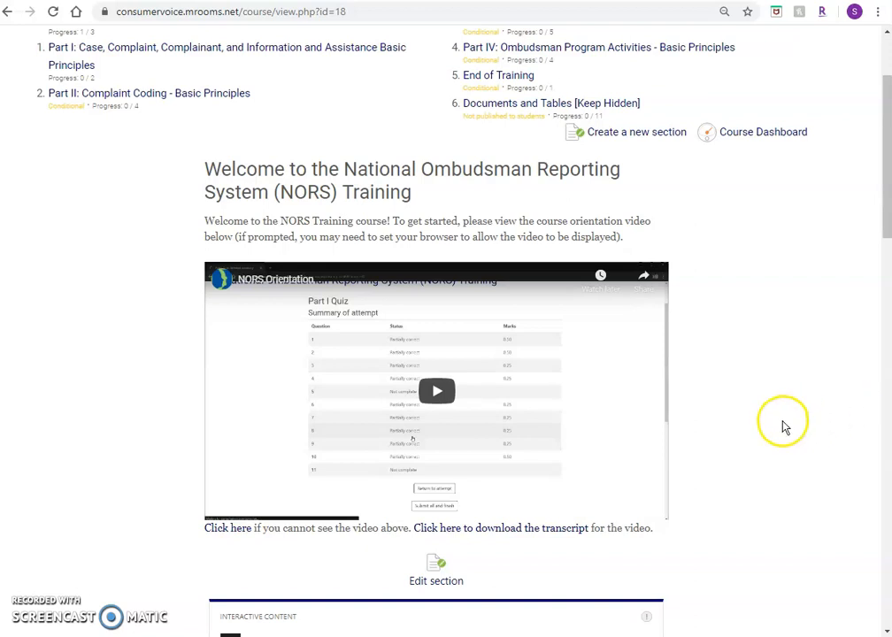
{"action": "mouse_move", "coordinate": [742, 388]}
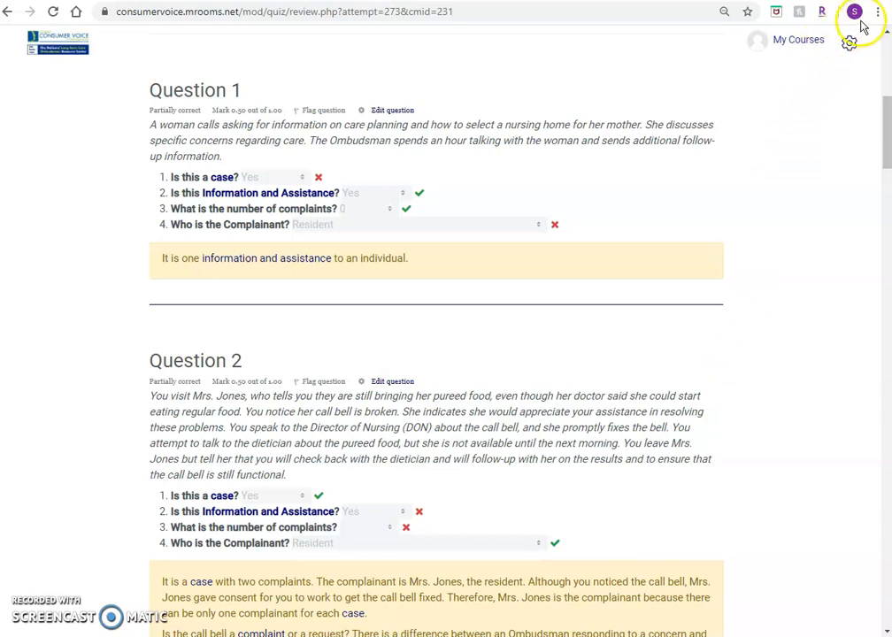
Step: Open Print for the quiz review page from the Chrome menu
{"action": "left_click", "coordinate": [877, 12]}
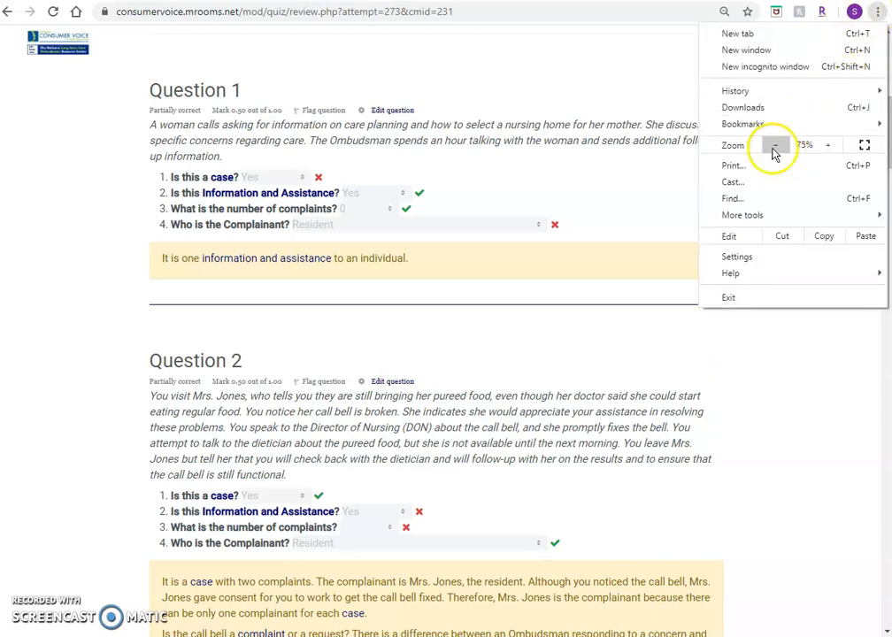
{"action": "left_click", "coordinate": [733, 165]}
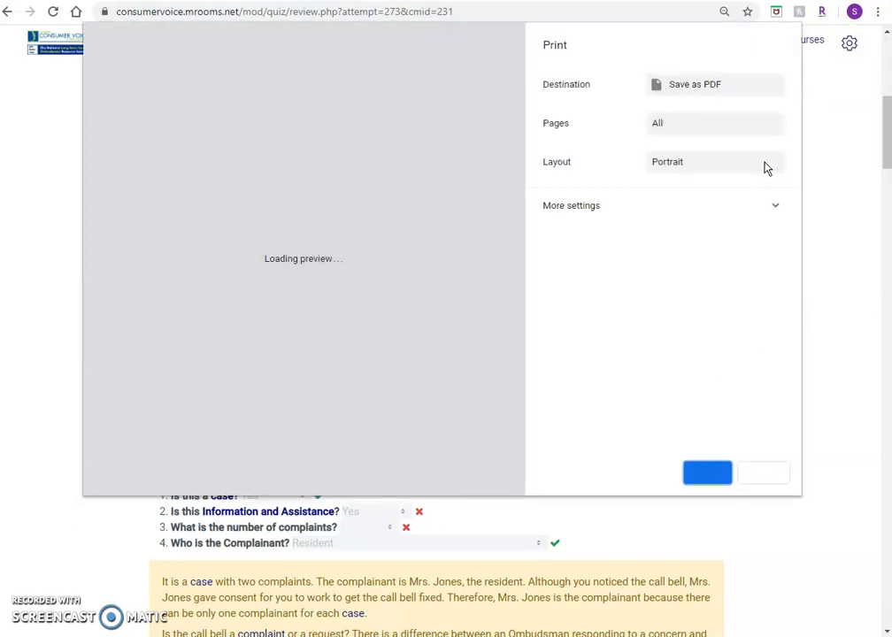
{"action": "left_click", "coordinate": [570, 205]}
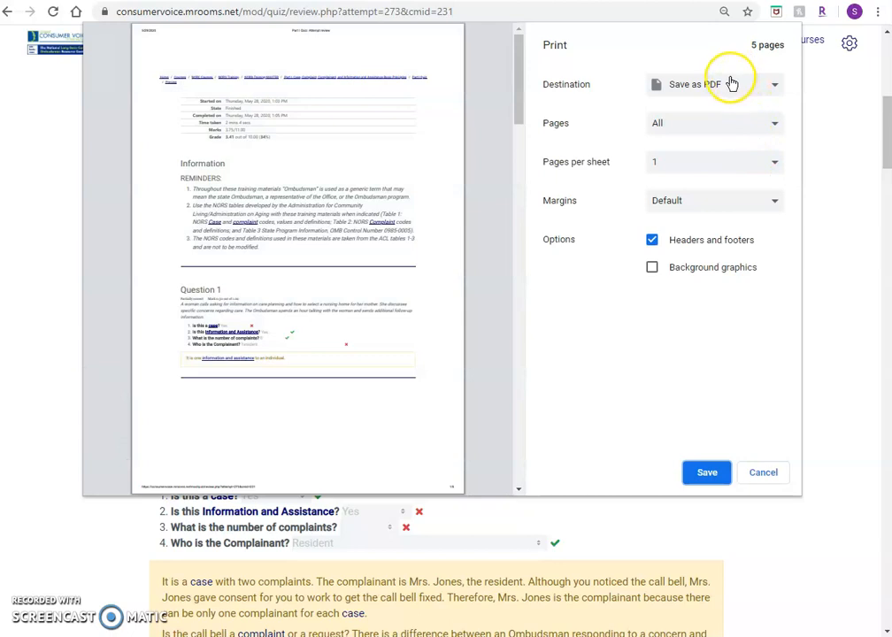
Step: Set the destination to Save as PDF and save the 5-page document
{"action": "left_click", "coordinate": [714, 84]}
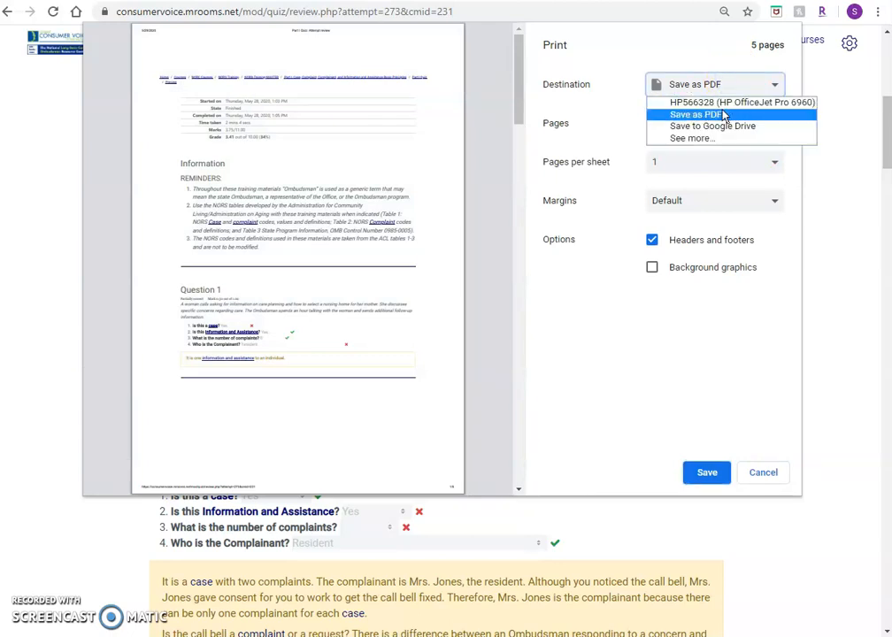
{"action": "left_click", "coordinate": [697, 114]}
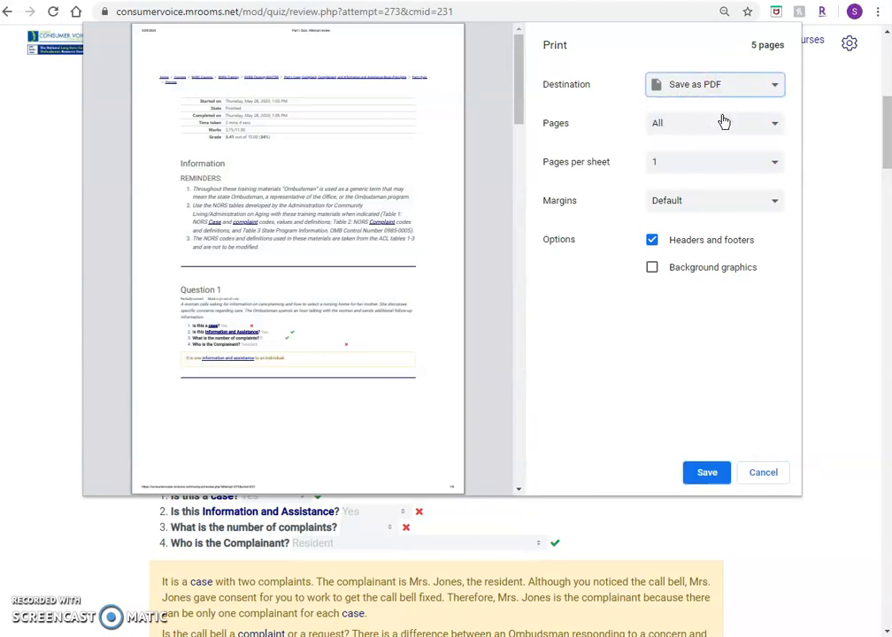
{"action": "mouse_move", "coordinate": [668, 332]}
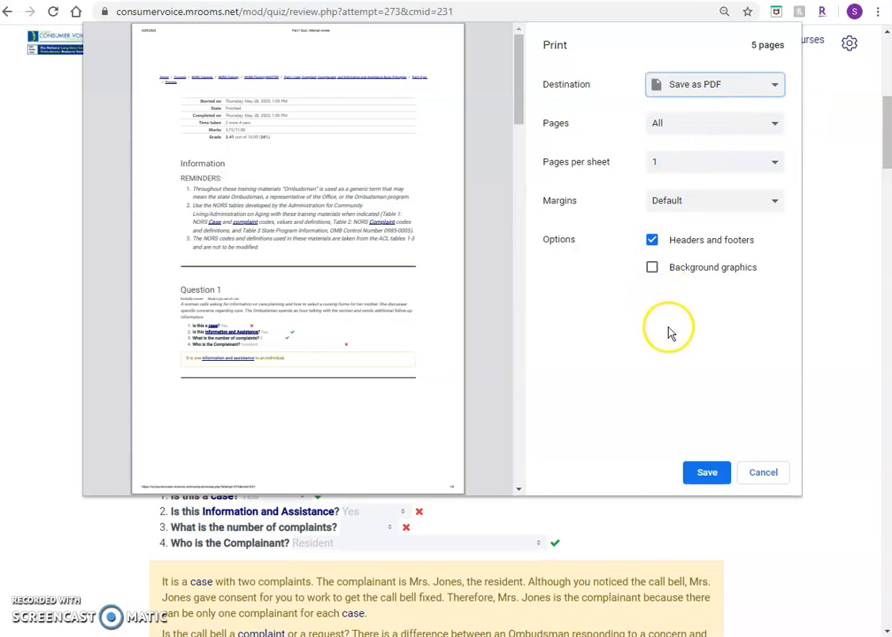
{"action": "left_click", "coordinate": [707, 472]}
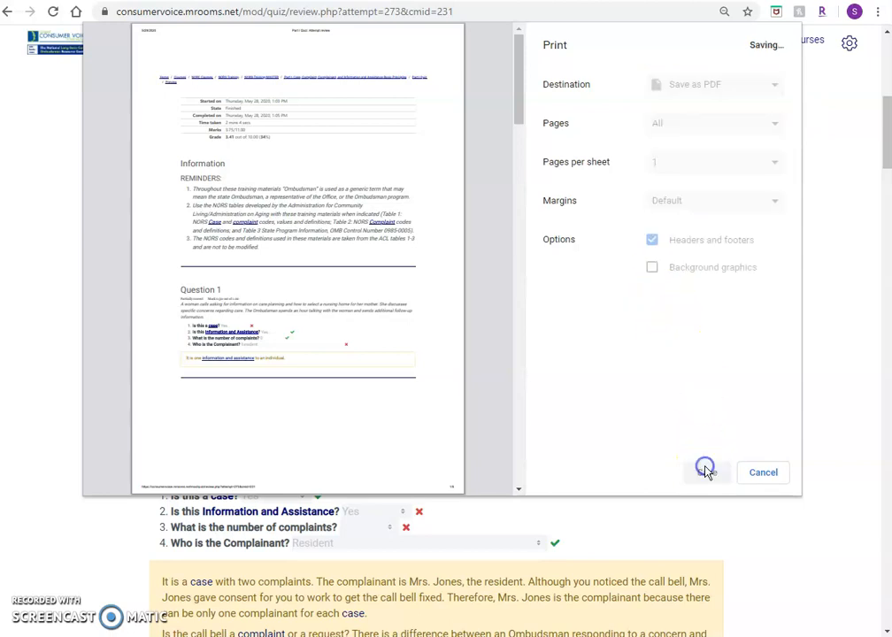
Step: Cancel the Save As window and the Print dialog without saving
{"action": "left_click", "coordinate": [705, 470]}
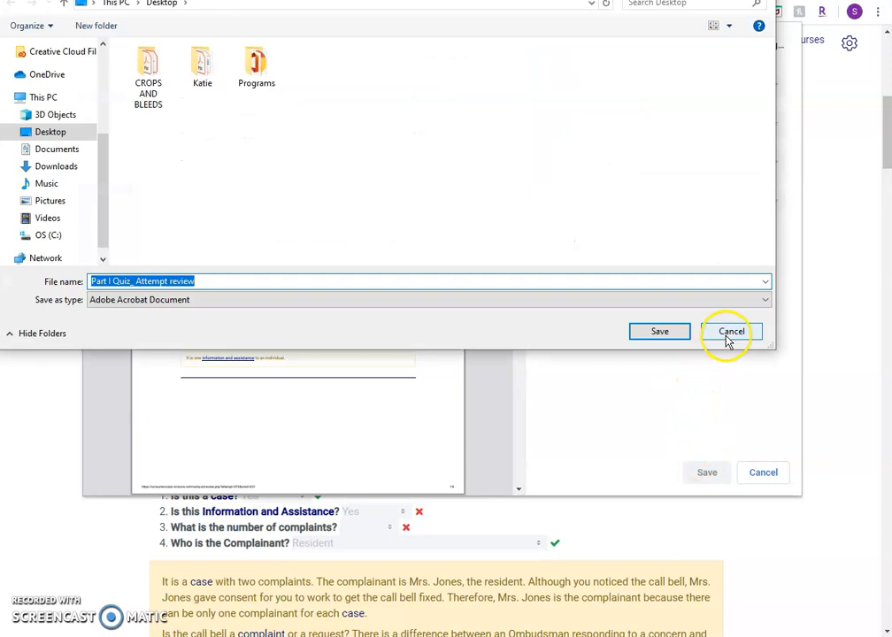
{"action": "left_click", "coordinate": [731, 331]}
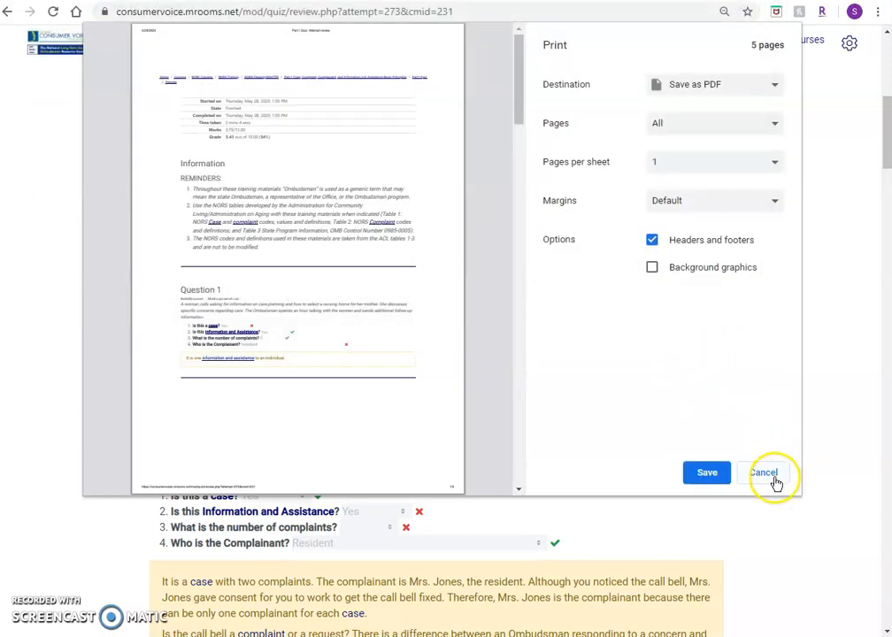
{"action": "left_click", "coordinate": [763, 472]}
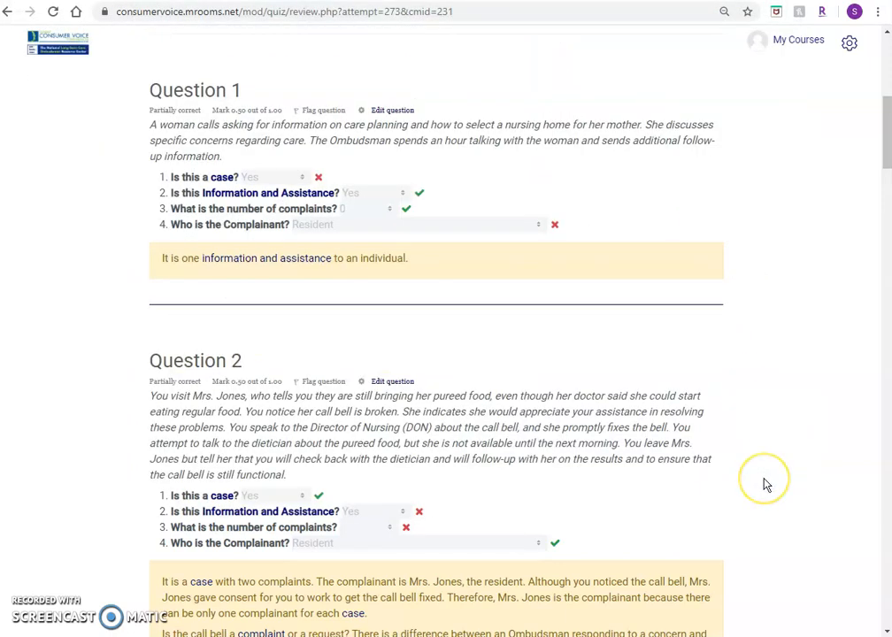
{"action": "mouse_move", "coordinate": [767, 484]}
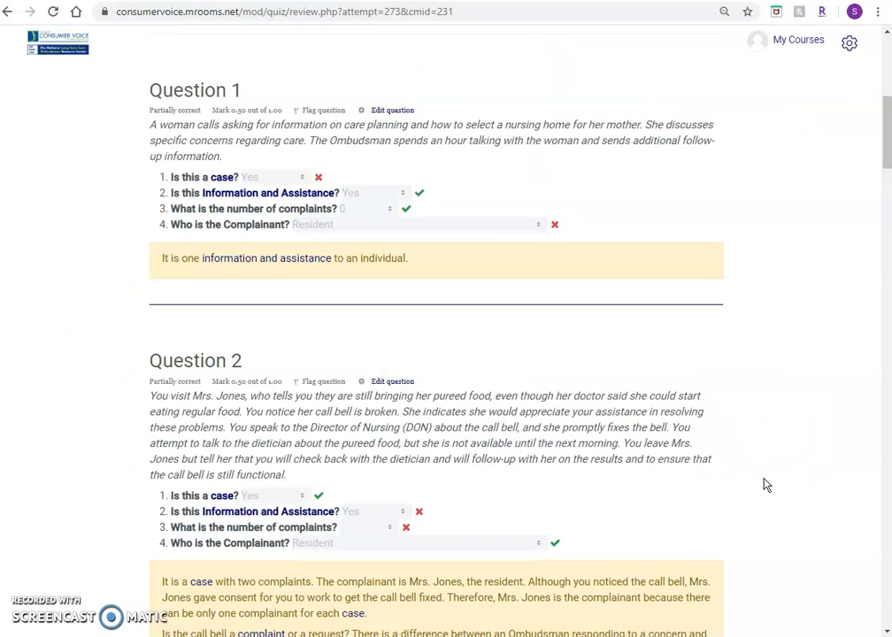